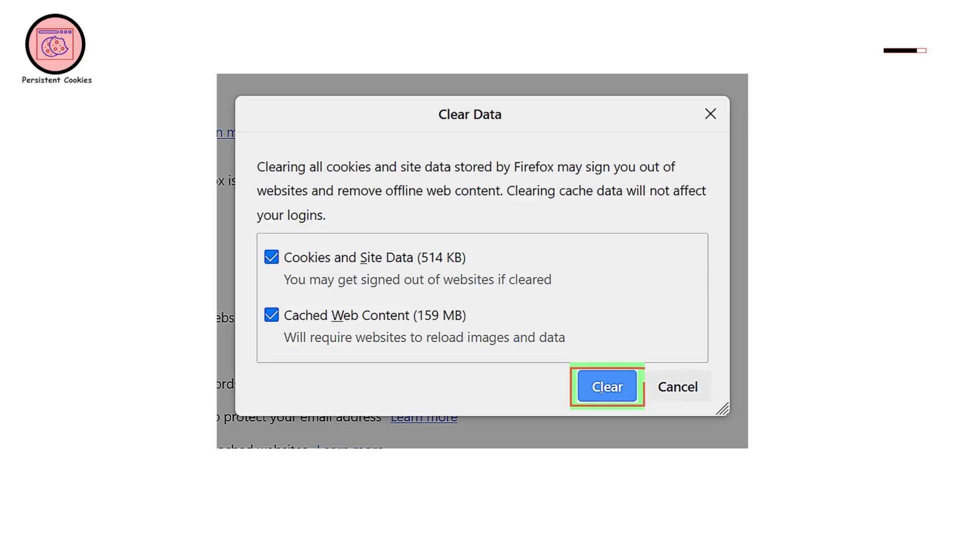
{"action": "left_click", "coordinate": [606, 387]}
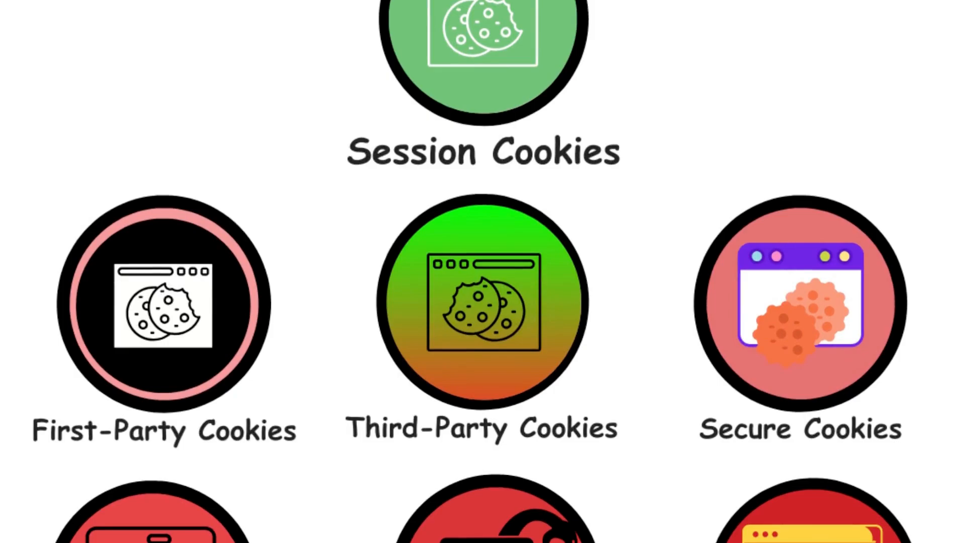
{"action": "left_click", "coordinate": [482, 302]}
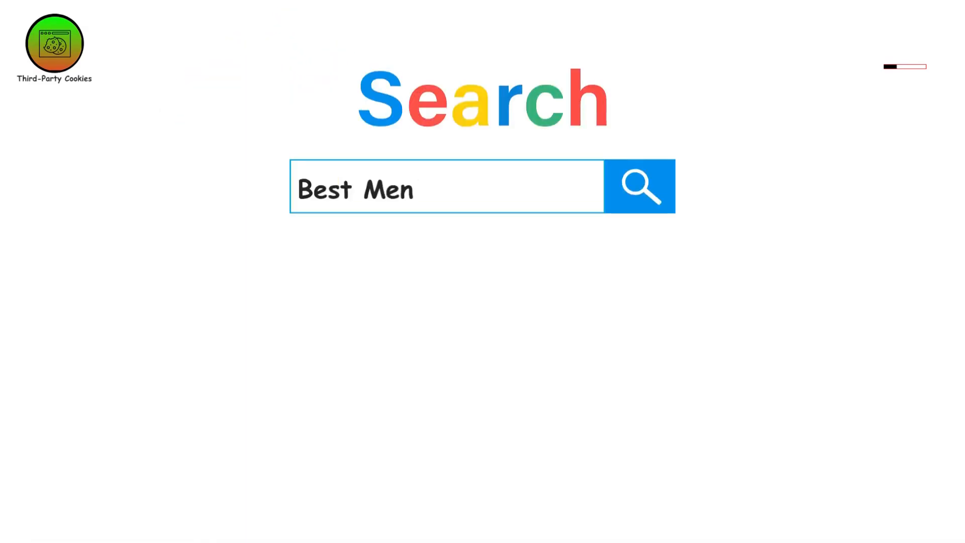
{"action": "type", "text": "'s Tennis Shoe"}
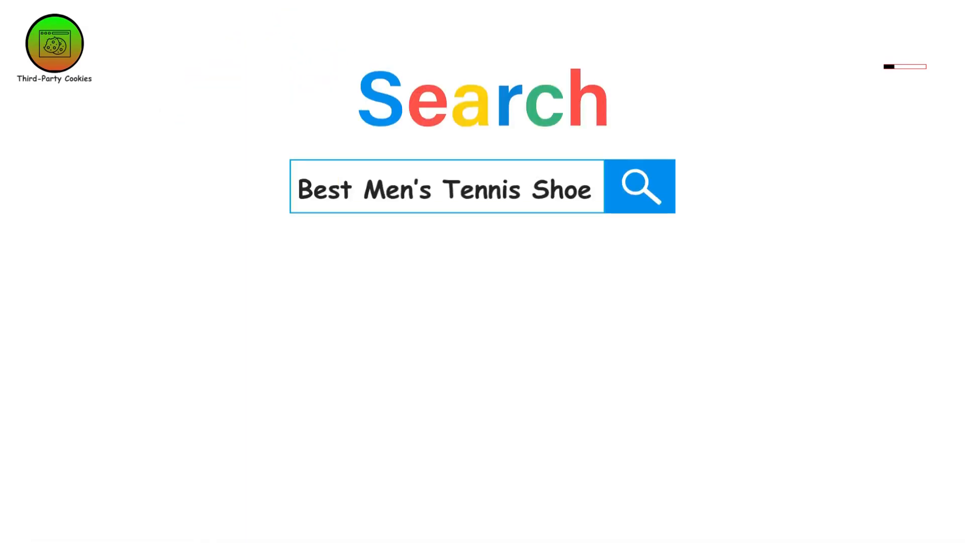
{"action": "left_click", "coordinate": [638, 186]}
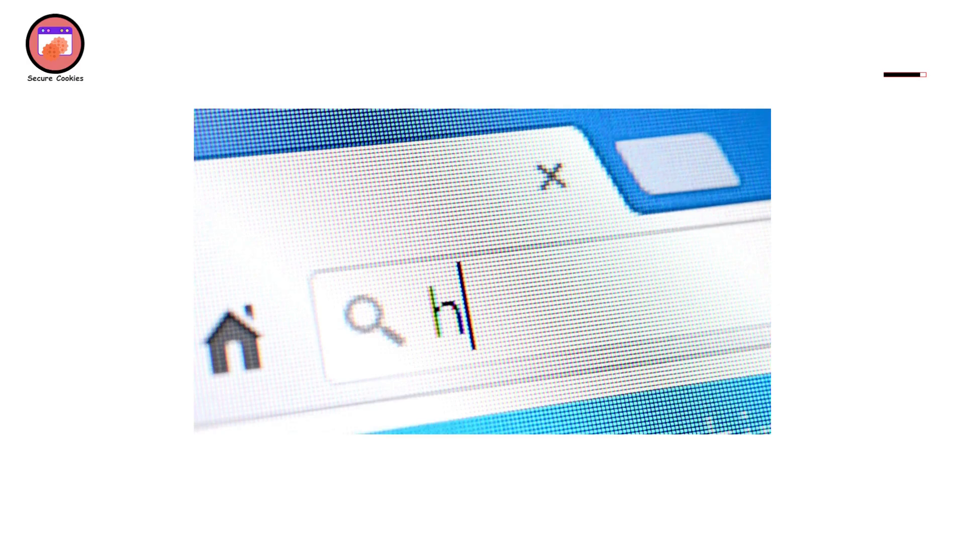
{"action": "type", "text": "ttp://"}
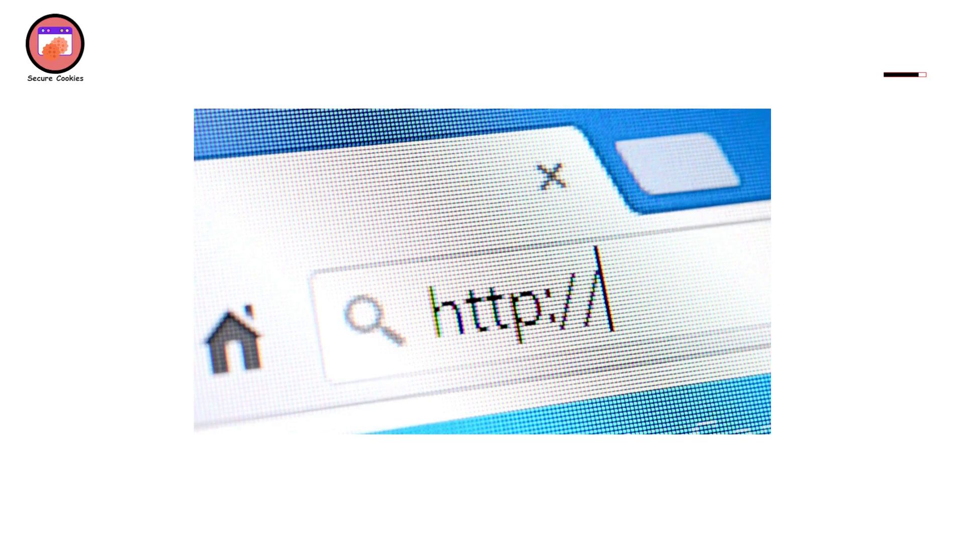
{"action": "type", "text": "www.g"}
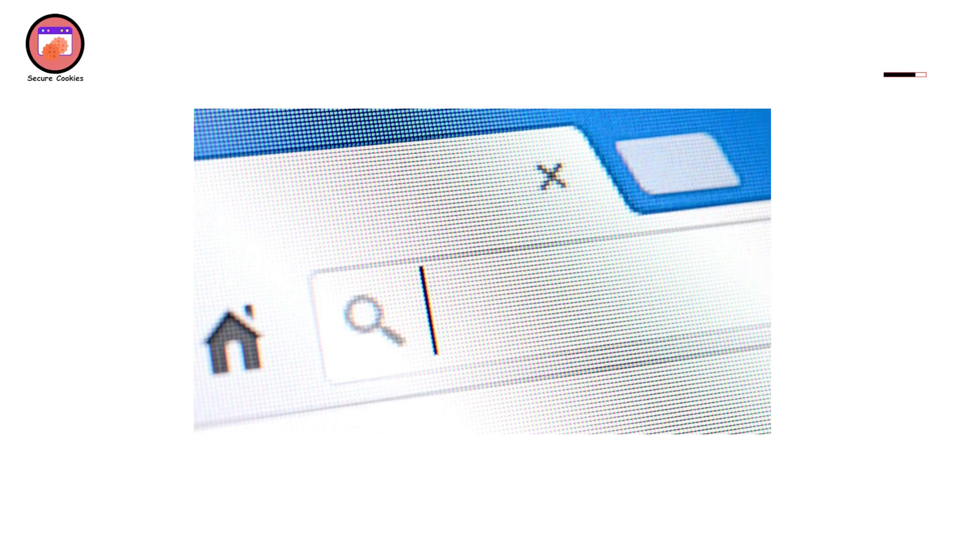
{"action": "type", "text": "htt"}
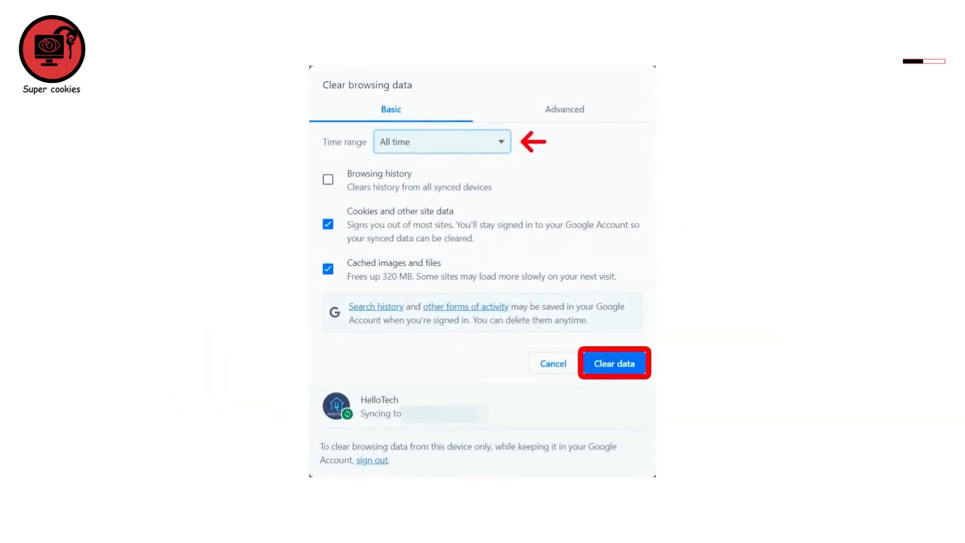
{"action": "left_click", "coordinate": [614, 362]}
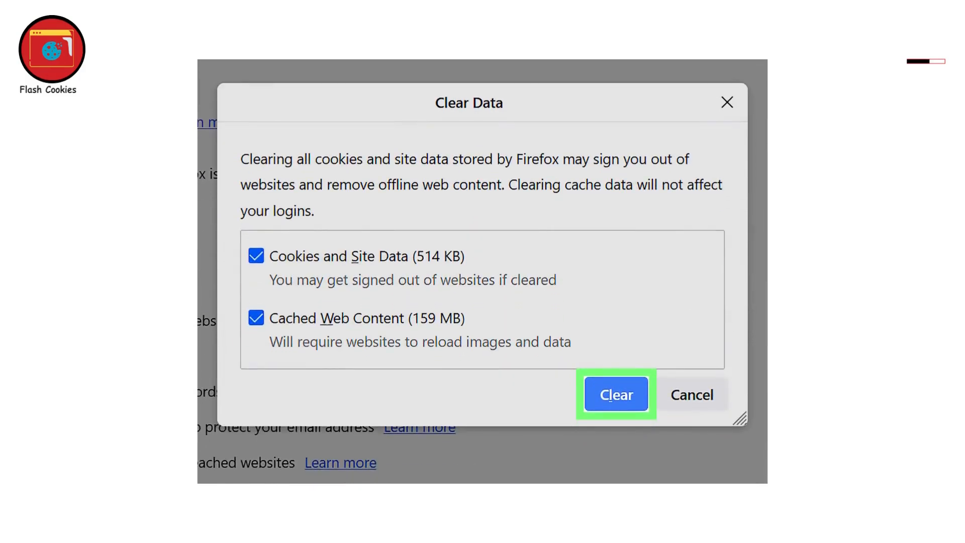
{"action": "left_click", "coordinate": [615, 395]}
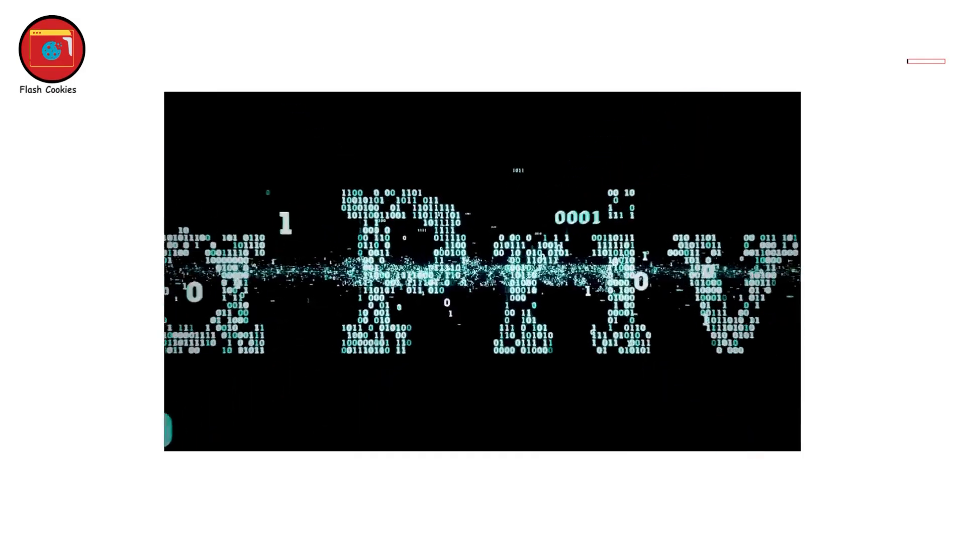